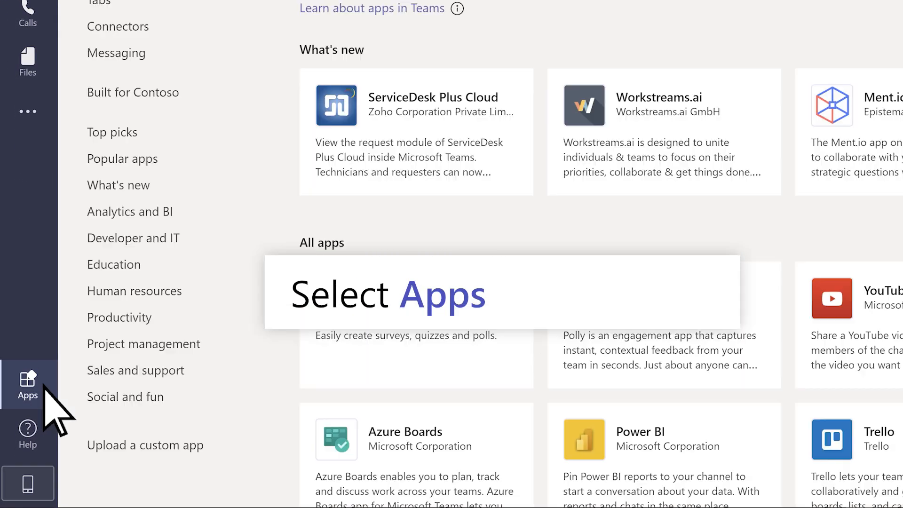
Search the Teams app store for 'Power' and add the Power Automate app.
{"action": "type", "text": "Power Automate"}
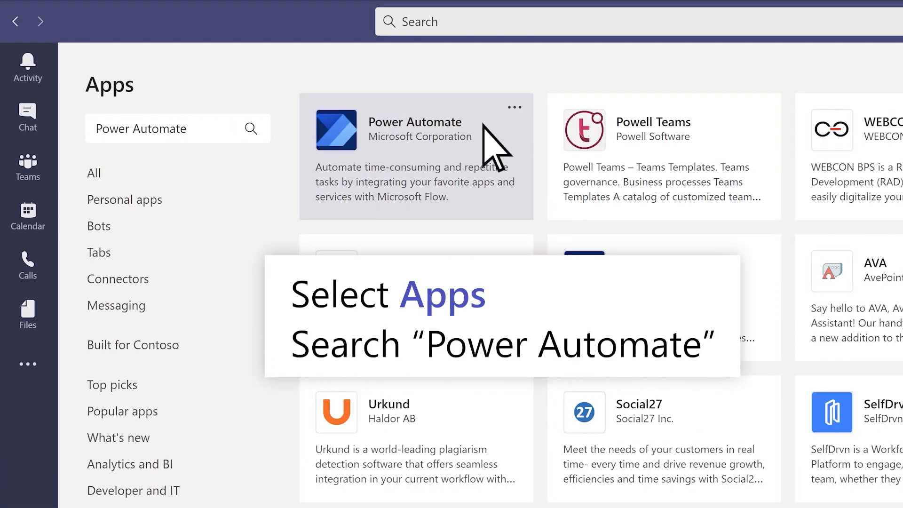
{"action": "left_click", "coordinate": [415, 129]}
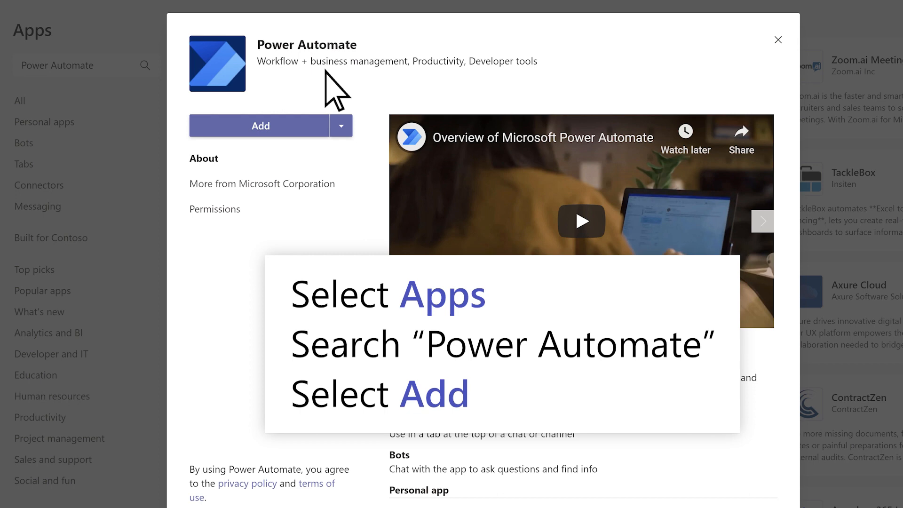
{"action": "left_click", "coordinate": [260, 125]}
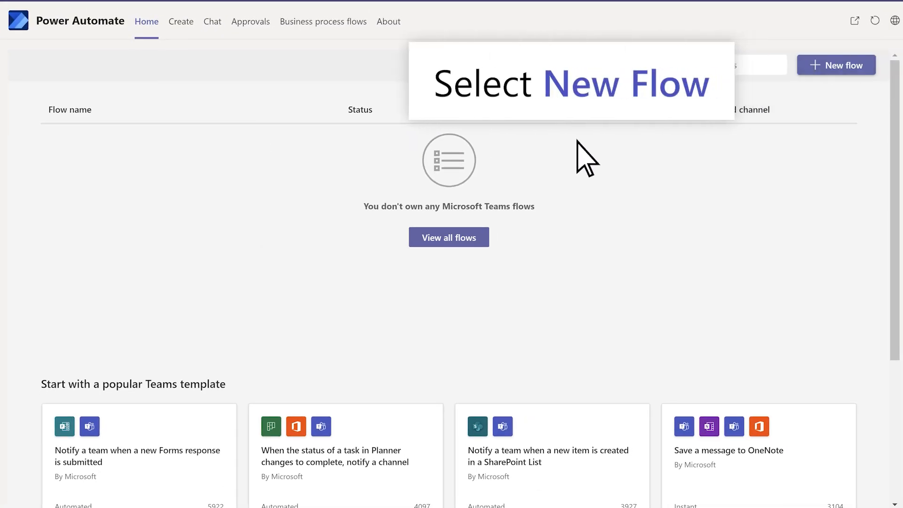
Start a new flow from the Power Automate Home tab to reach the template gallery.
{"action": "left_click", "coordinate": [180, 22]}
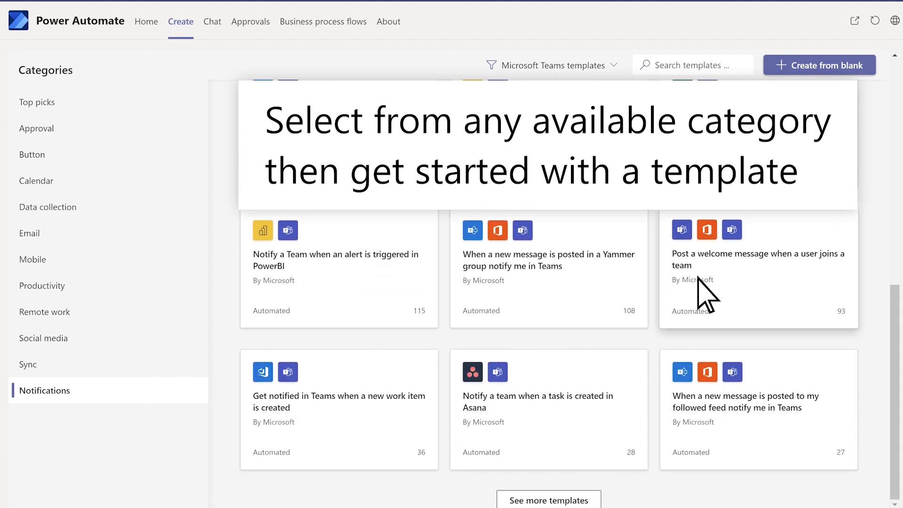
Pick the welcome-message template, sign in to Office 365 Users, continue, and choose the team.
{"action": "left_click", "coordinate": [758, 259]}
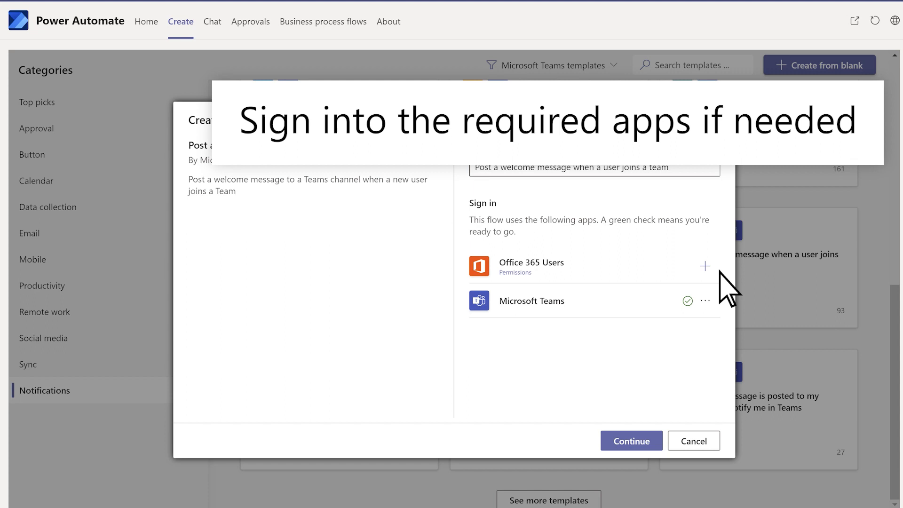
{"action": "left_click", "coordinate": [704, 266]}
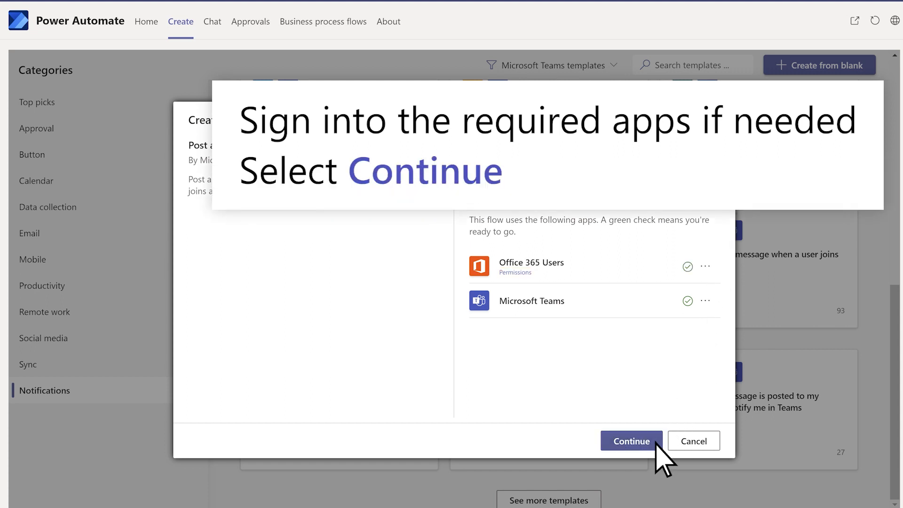
{"action": "left_click", "coordinate": [630, 440]}
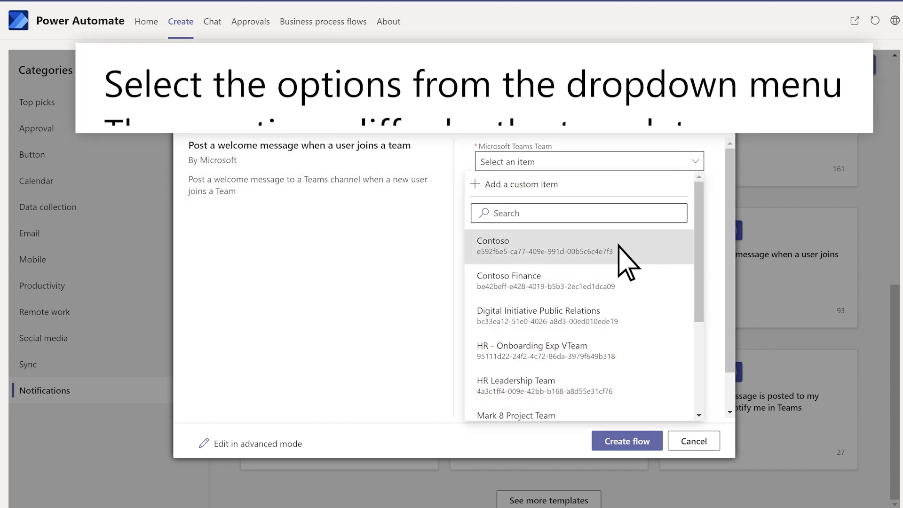
{"action": "left_click", "coordinate": [492, 240]}
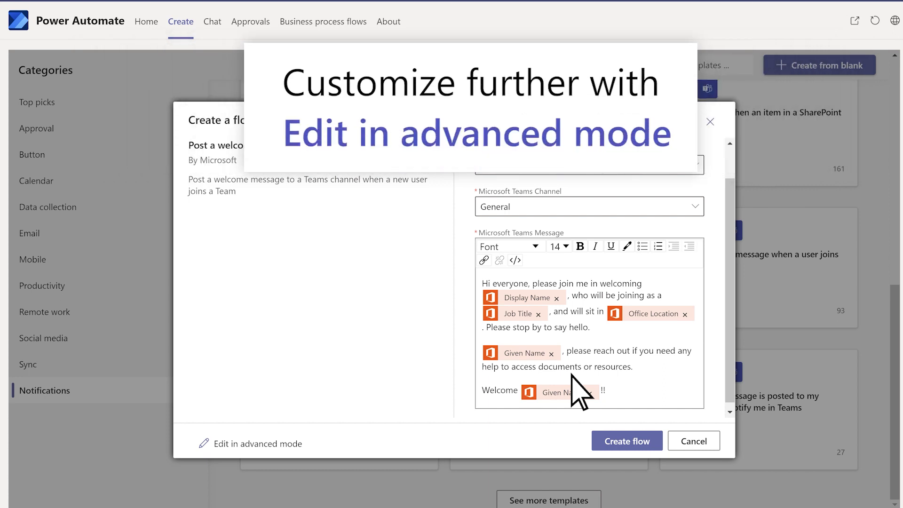
{"action": "mouse_move", "coordinate": [256, 444]}
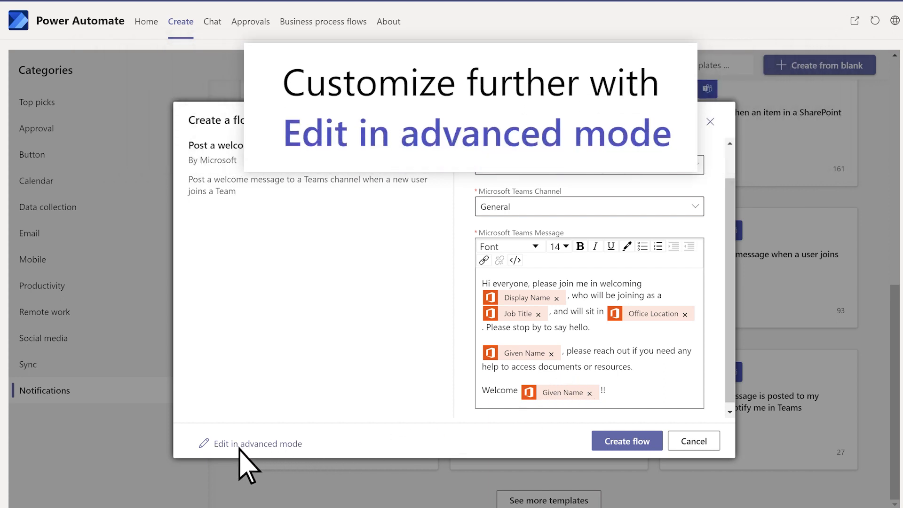
Open the welcome flow in advanced mode and view the Message field's dynamic content.
{"action": "left_click", "coordinate": [256, 443]}
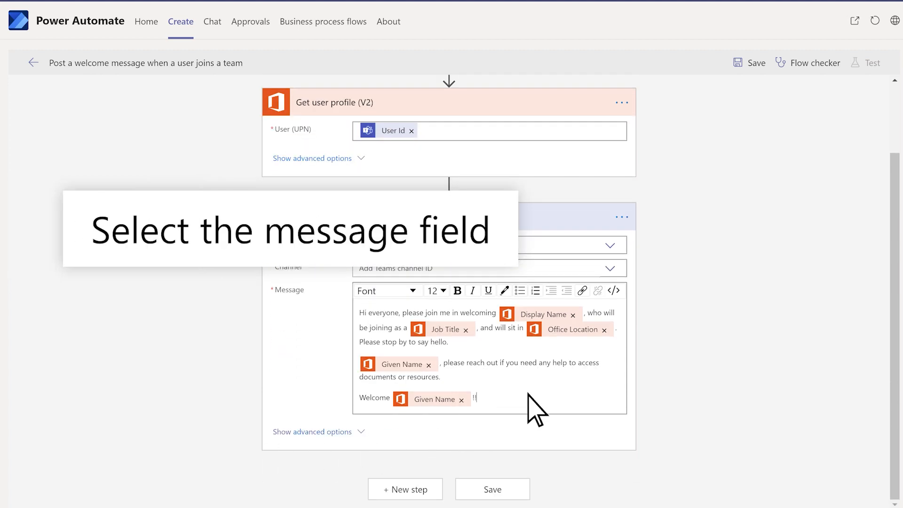
{"action": "left_click", "coordinate": [484, 398]}
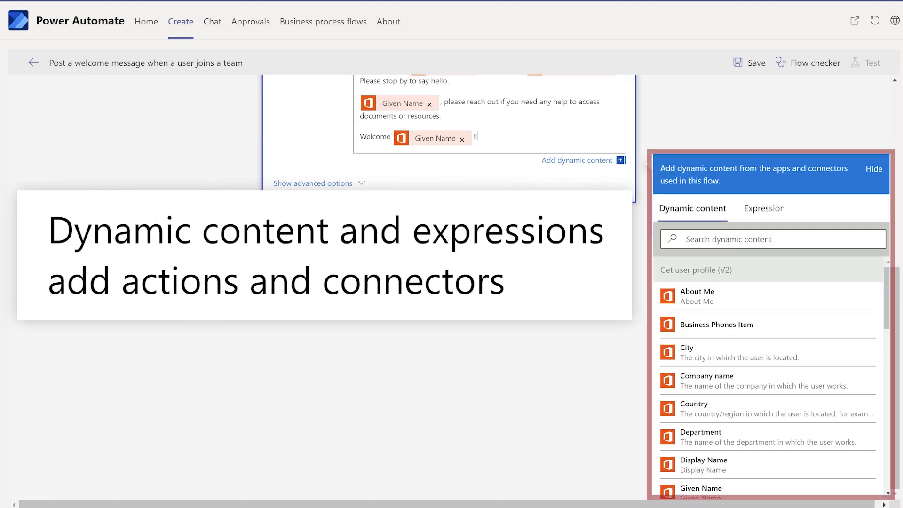
{"action": "scroll", "scroll_direction": "down", "scroll_amount": 3}
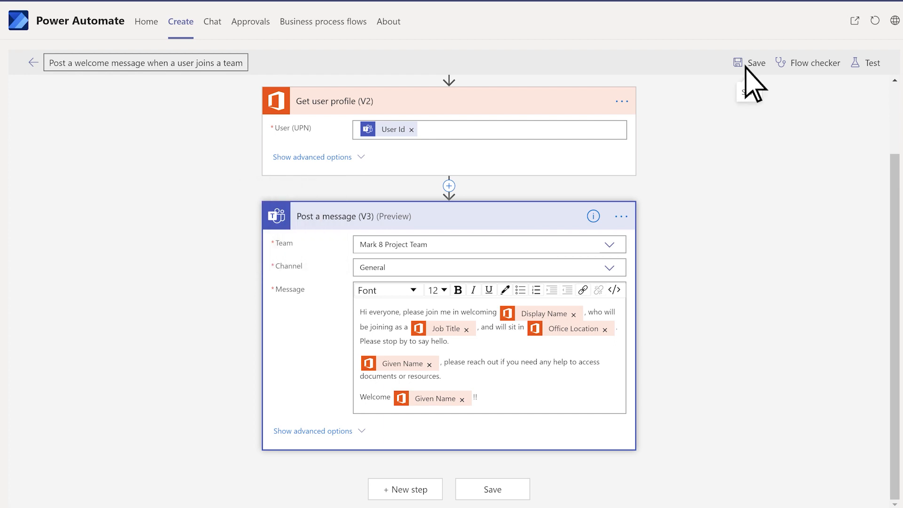
Save the flow and return Home to see it listed as On.
{"action": "left_click", "coordinate": [33, 62]}
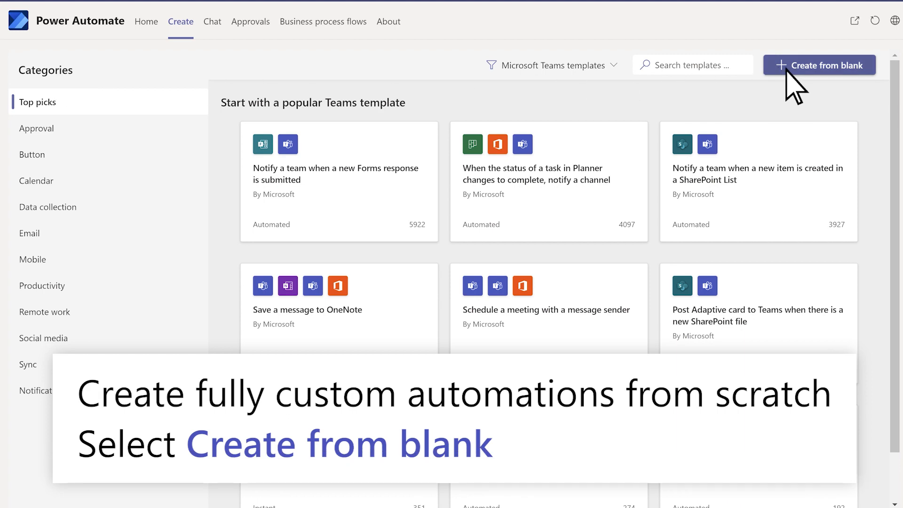
{"action": "left_click", "coordinate": [819, 65]}
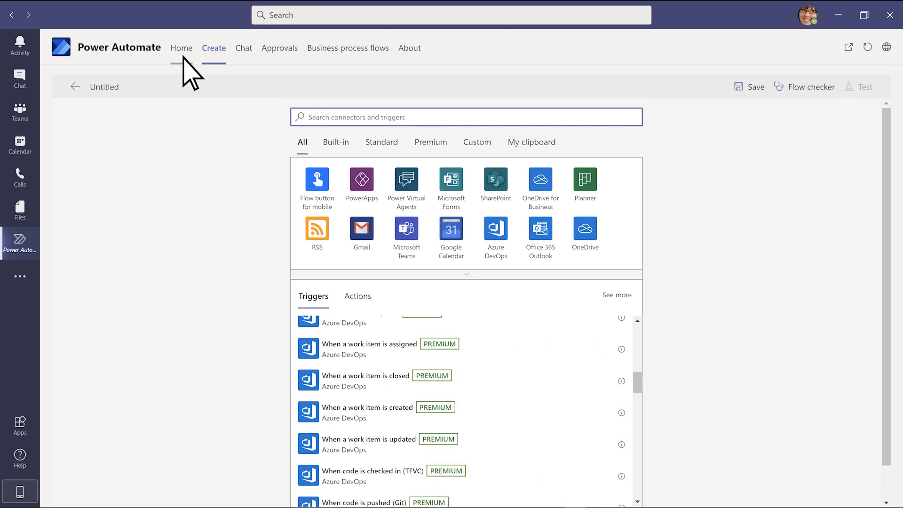
{"action": "left_click", "coordinate": [181, 47]}
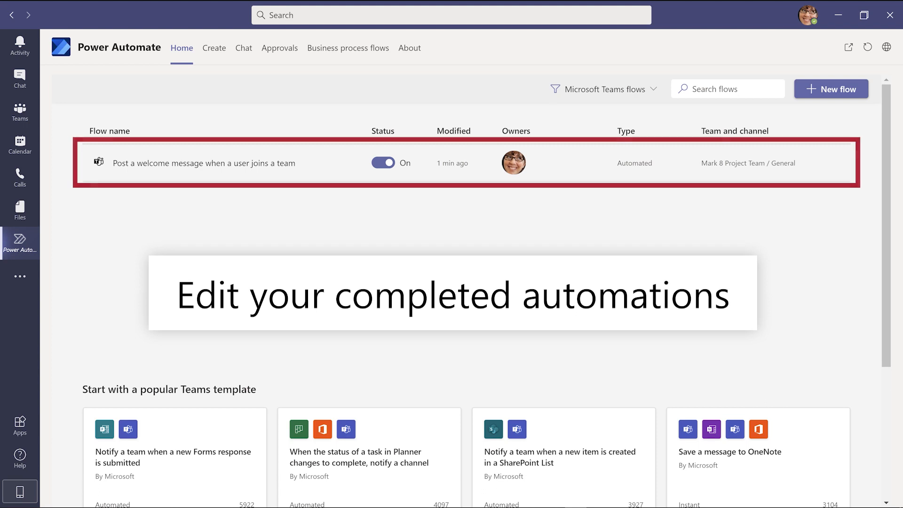